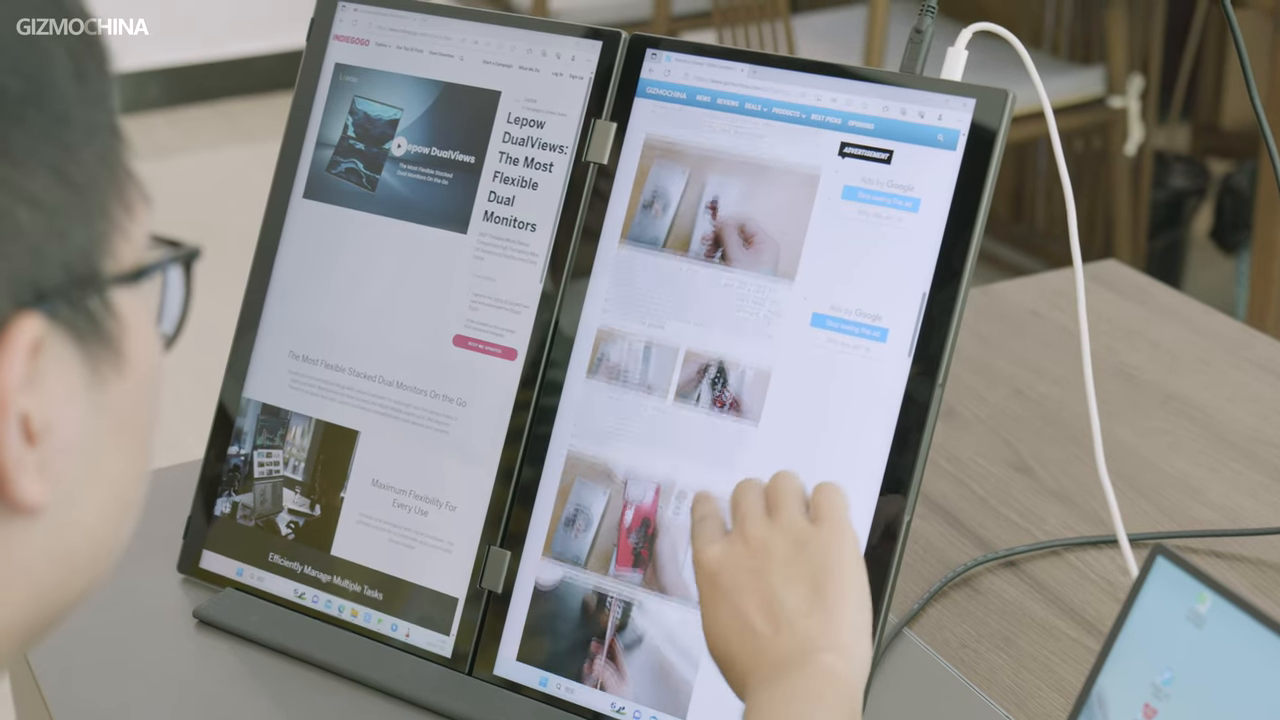
scroll(down, 3)
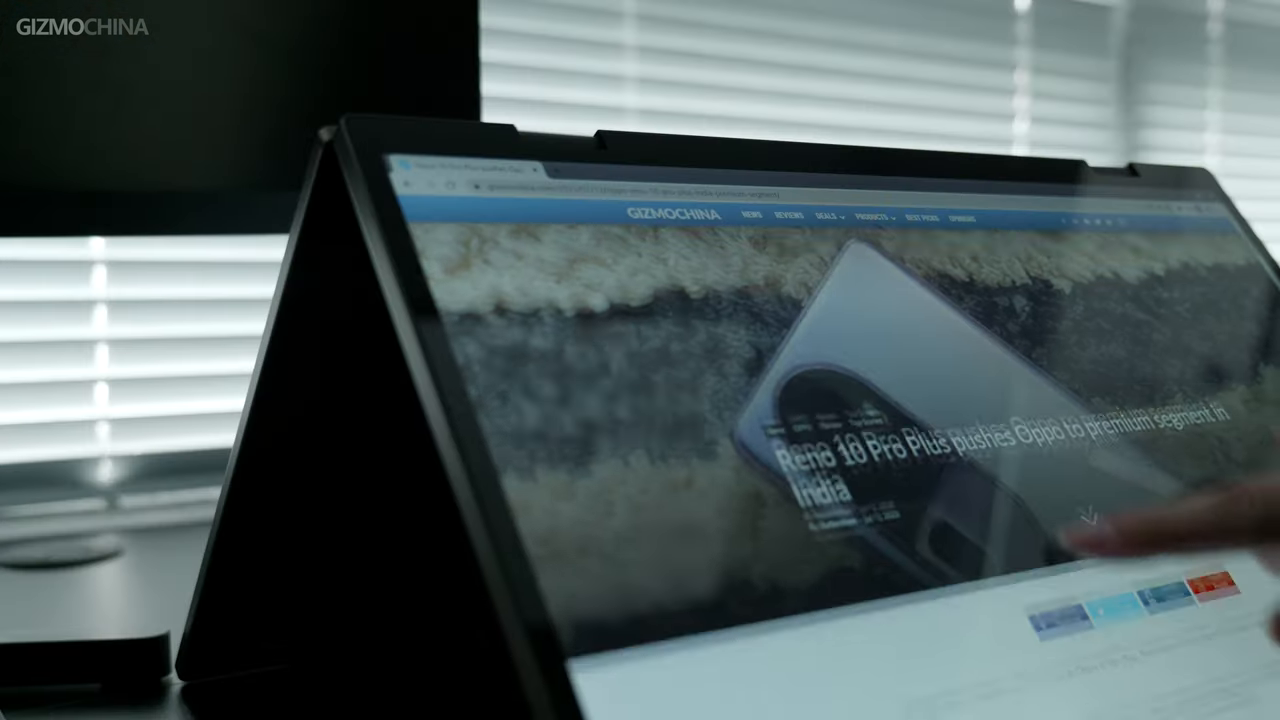
scroll(down, 3)
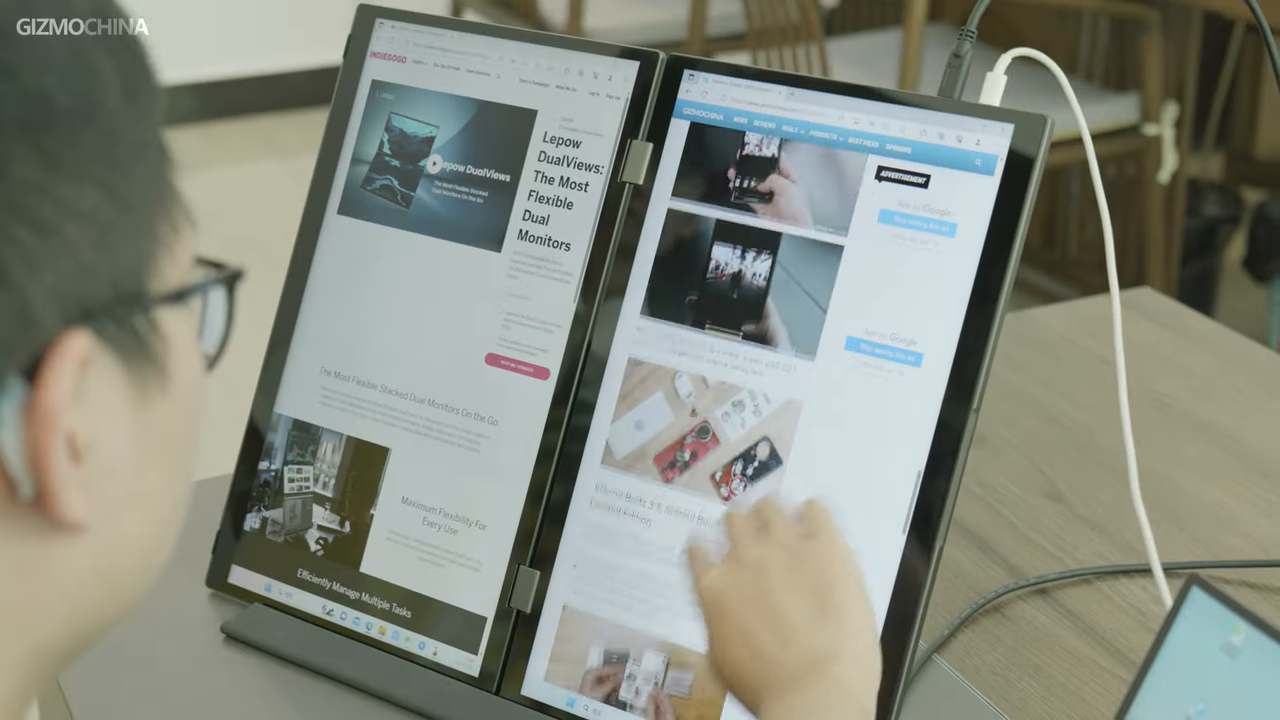
scroll(down, 3)
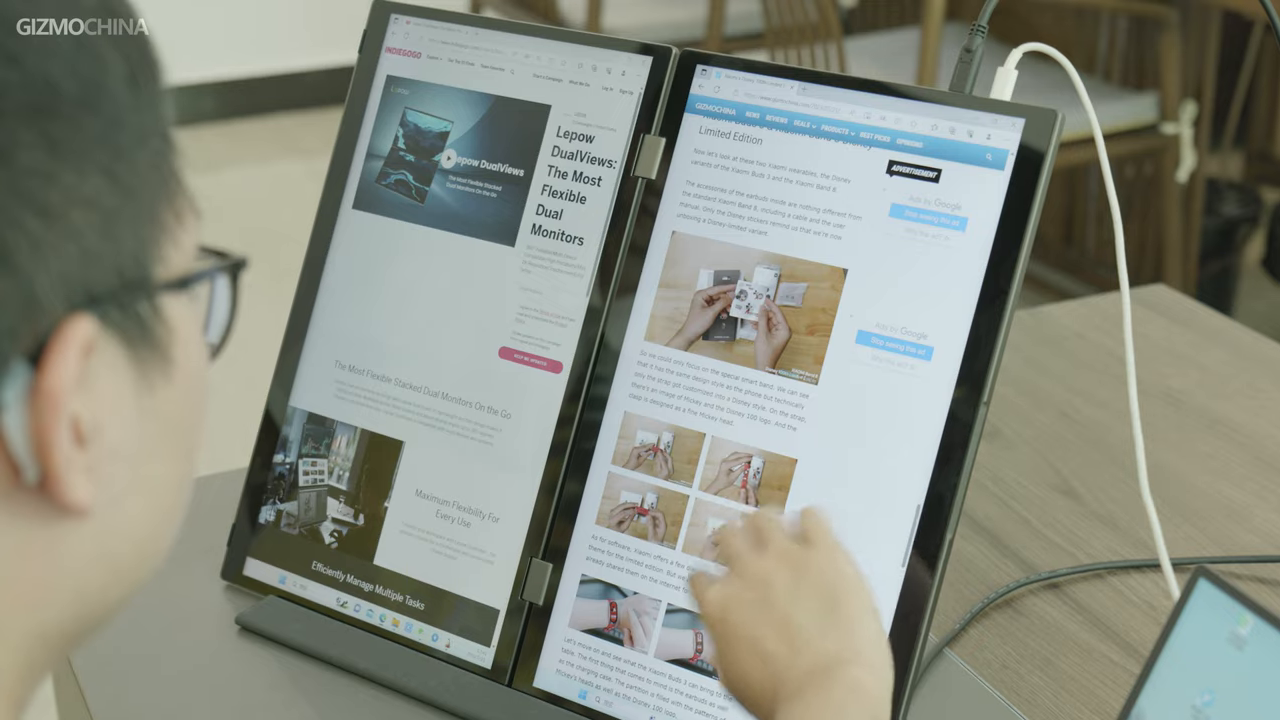
scroll(down, 3)
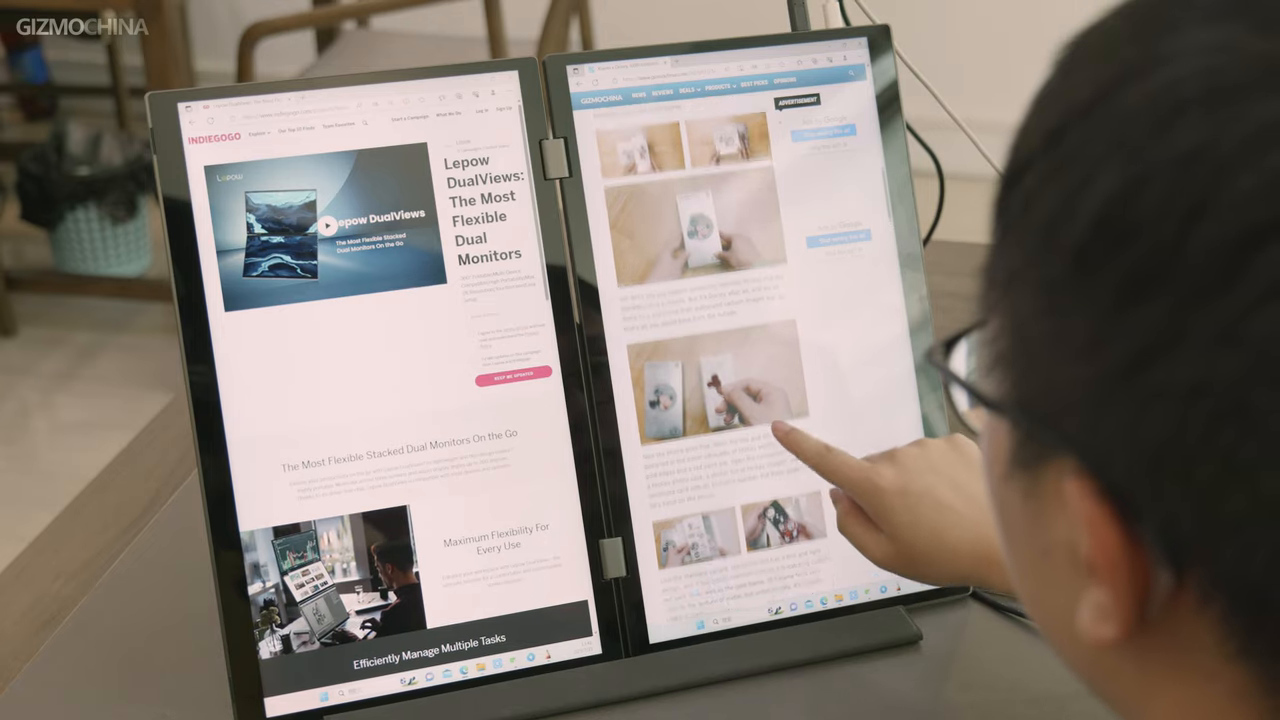
scroll(down, 3)
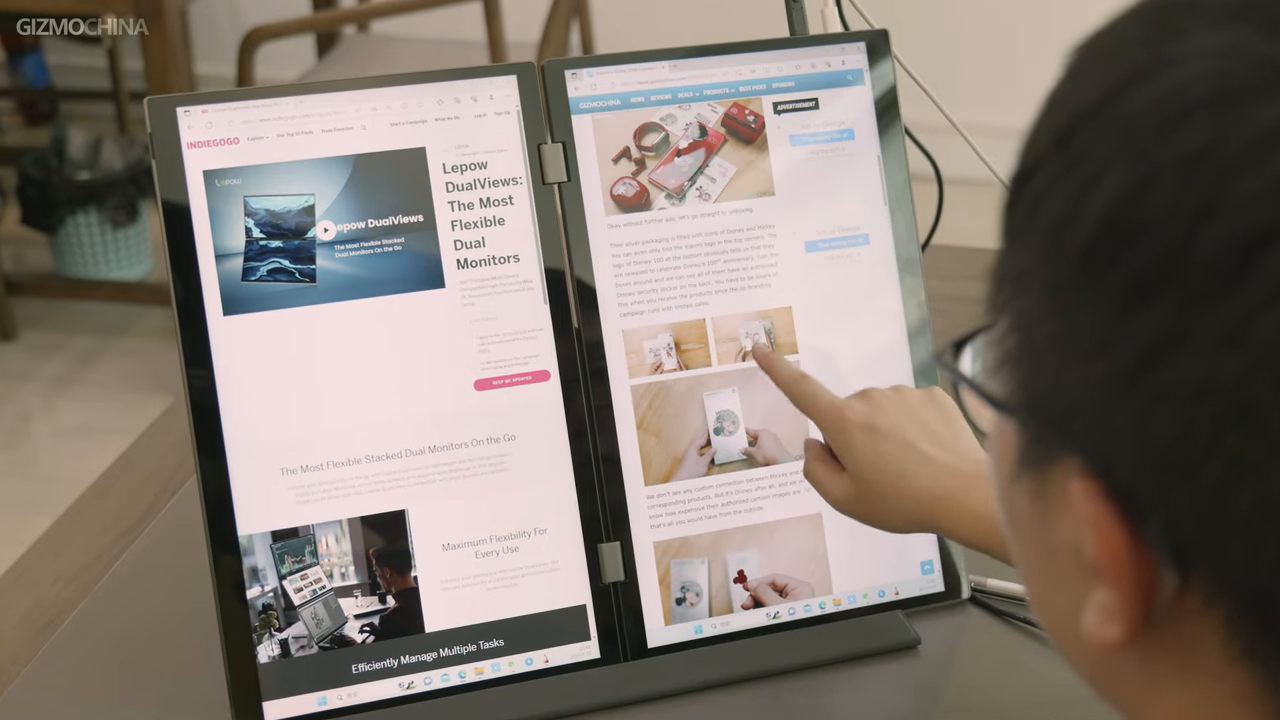